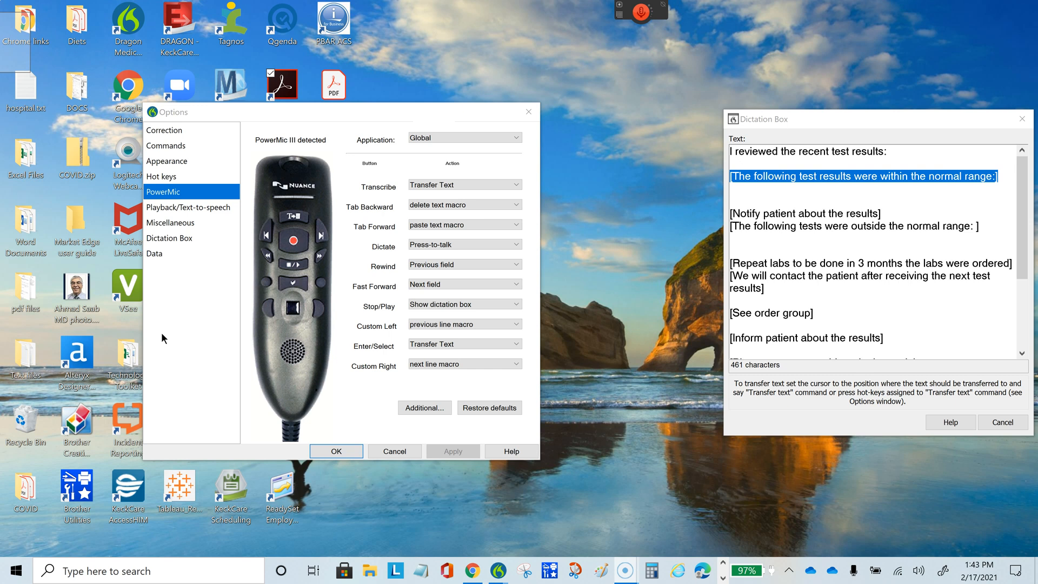
{"action": "mouse_move", "coordinate": [259, 225]}
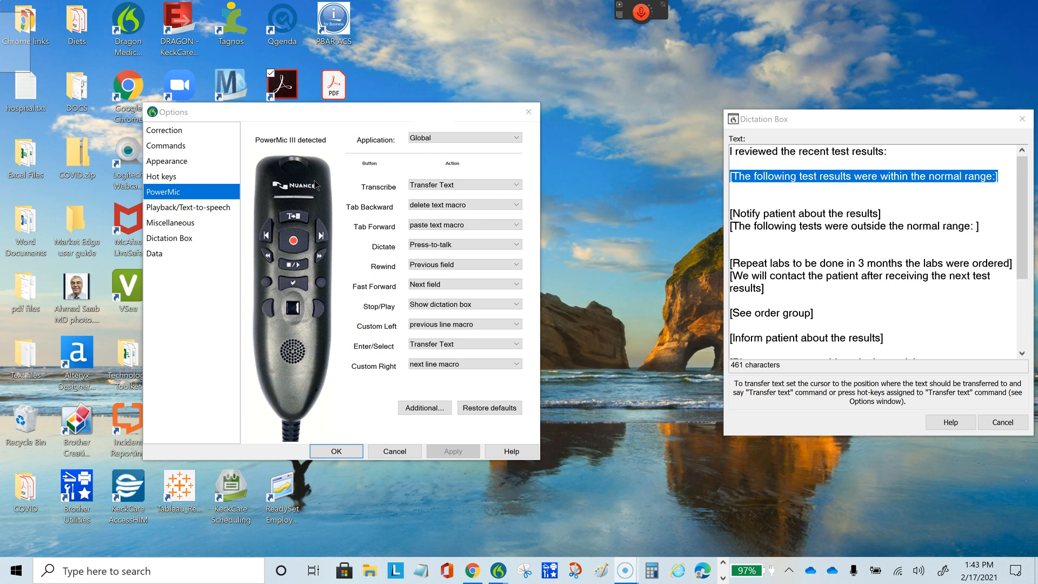
{"action": "mouse_move", "coordinate": [289, 267]}
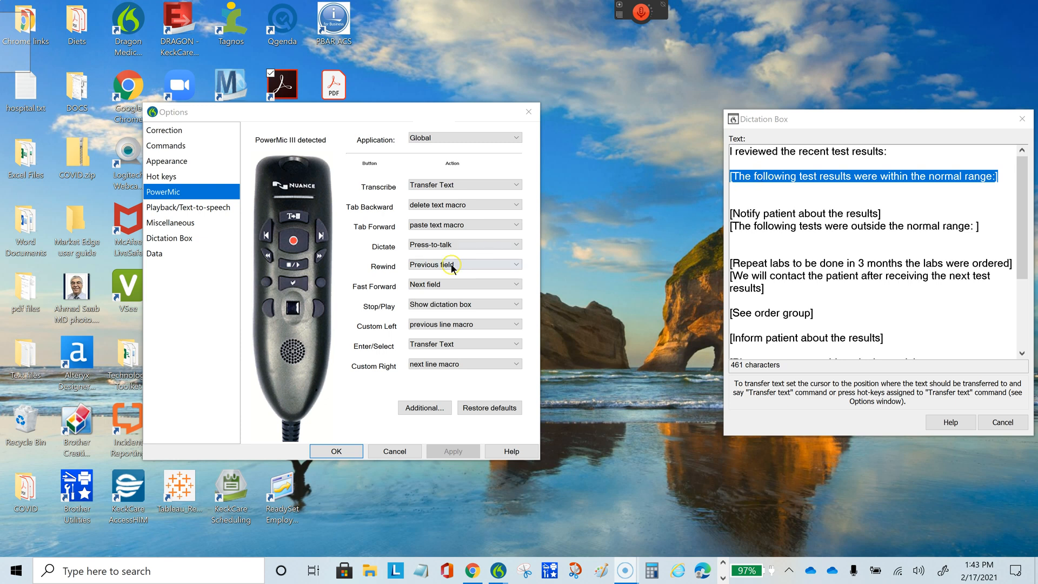
{"action": "mouse_move", "coordinate": [290, 242]}
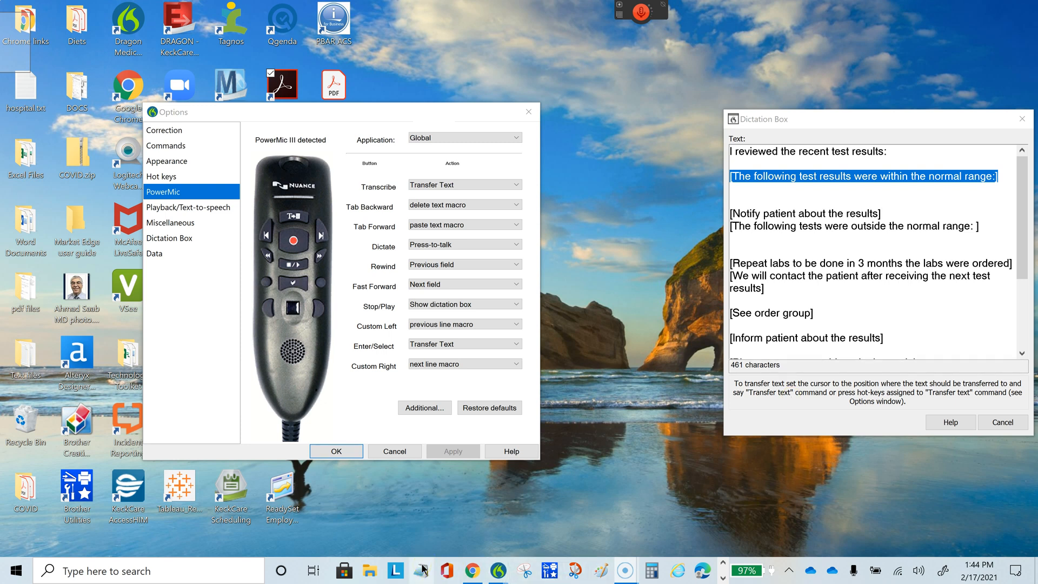
{"action": "mouse_move", "coordinate": [860, 110]}
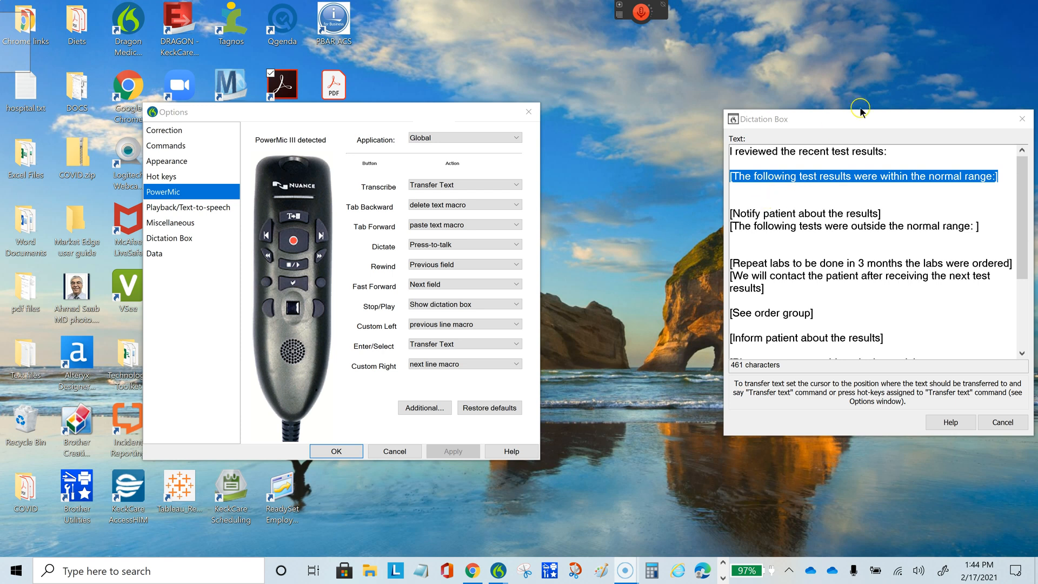
{"action": "mouse_move", "coordinate": [783, 192]}
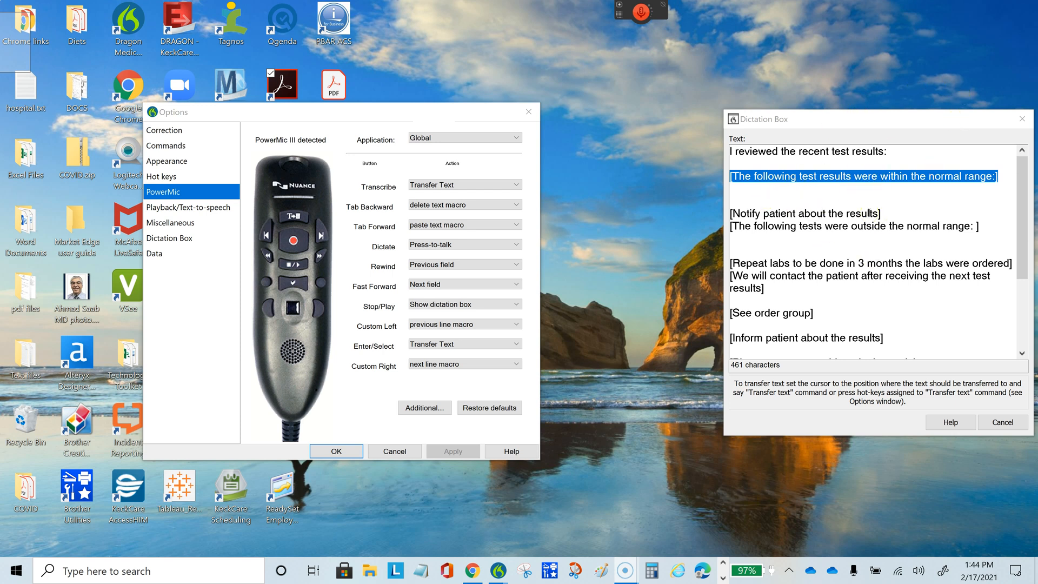
{"action": "mouse_move", "coordinate": [297, 215]}
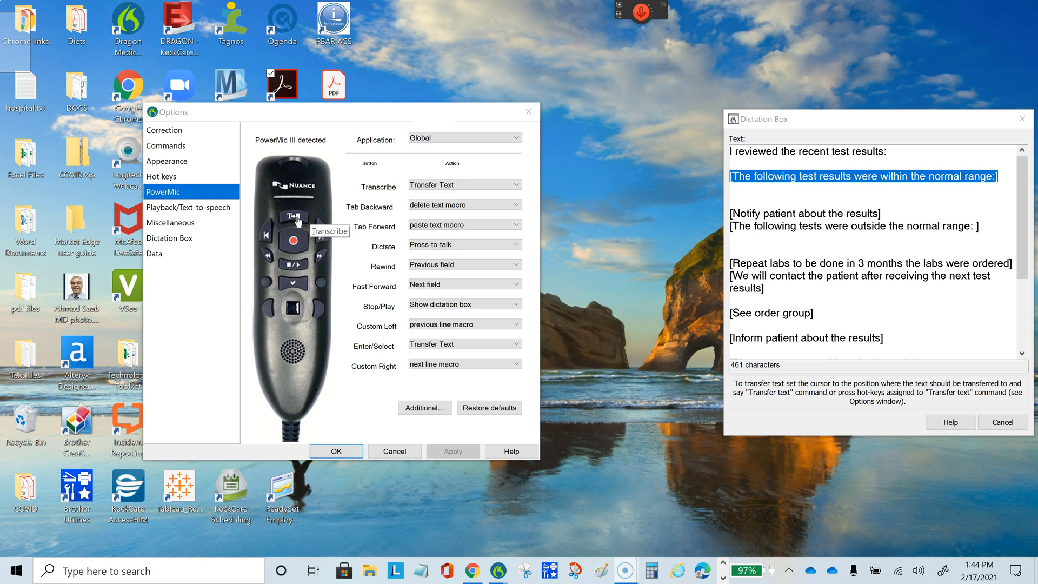
{"action": "mouse_move", "coordinate": [852, 375]}
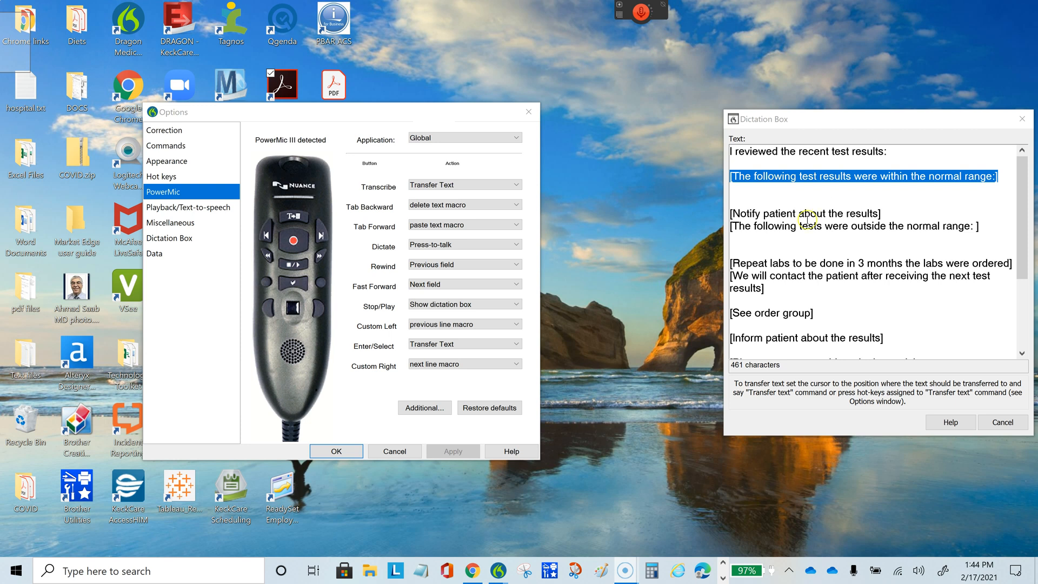
{"action": "mouse_move", "coordinate": [324, 265]}
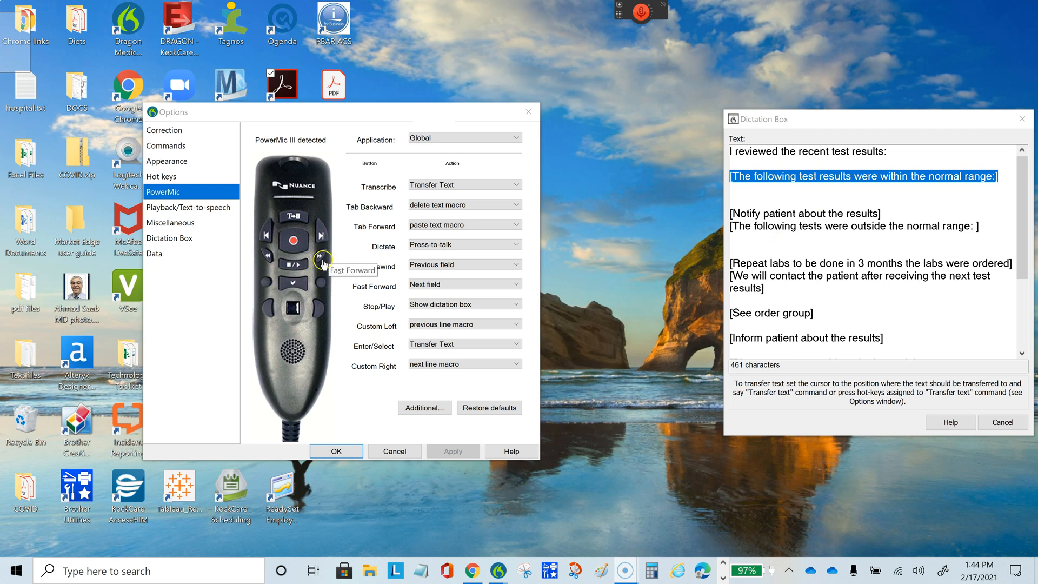
{"action": "mouse_move", "coordinate": [341, 258]}
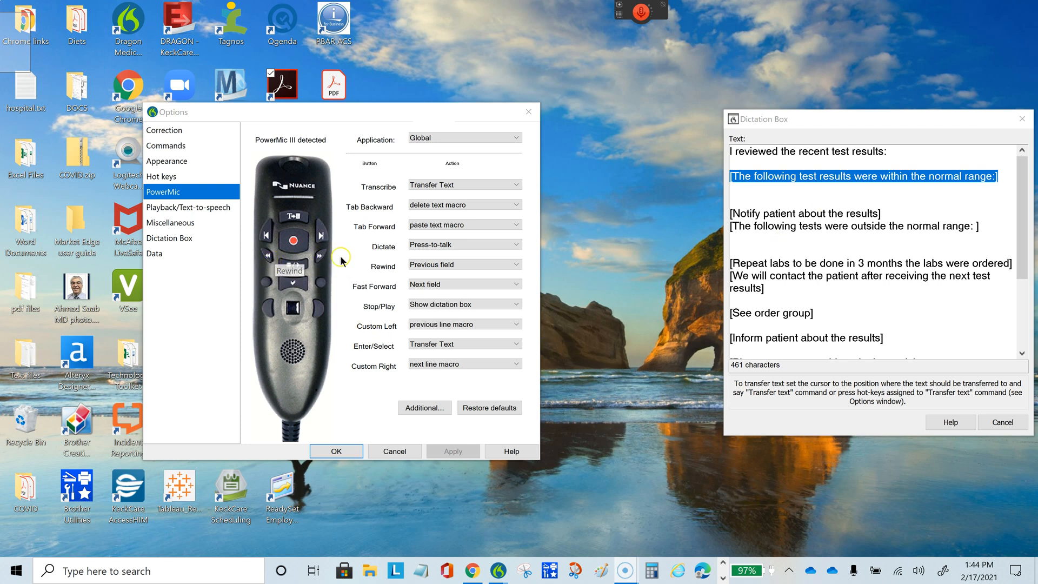
{"action": "mouse_move", "coordinate": [319, 255]}
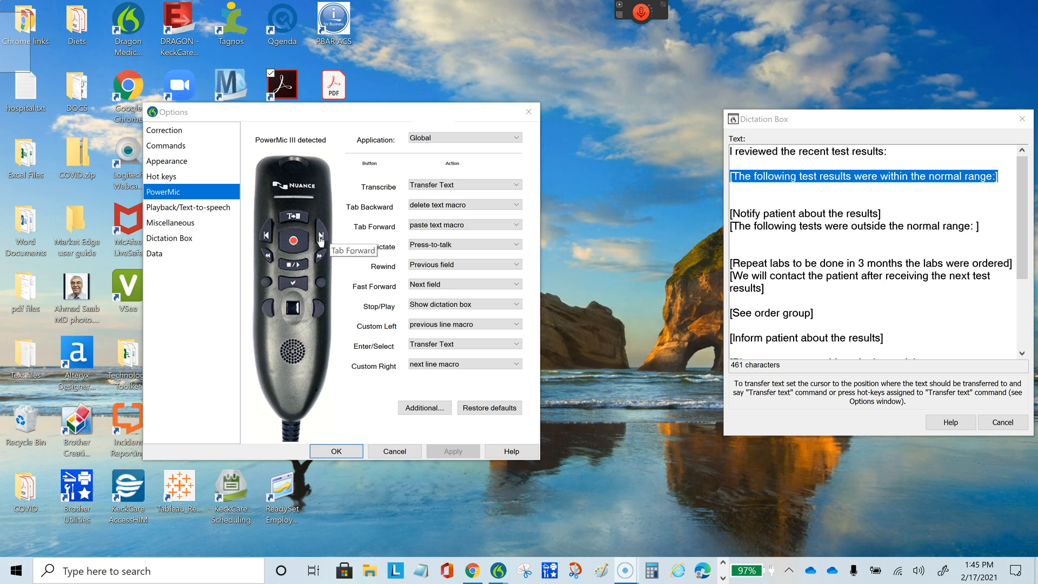
{"action": "mouse_move", "coordinate": [262, 296]}
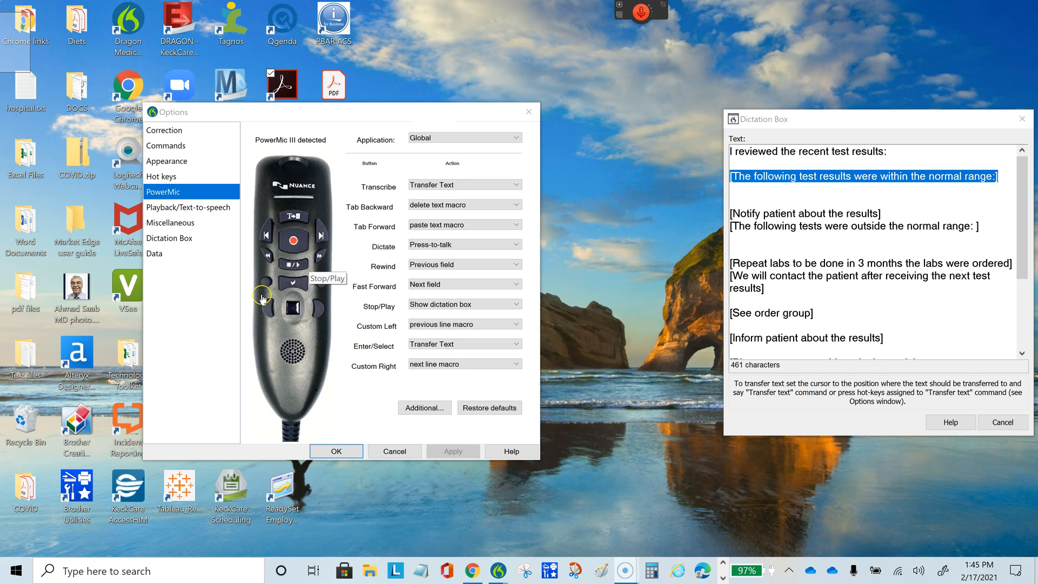
{"action": "mouse_move", "coordinate": [253, 290]}
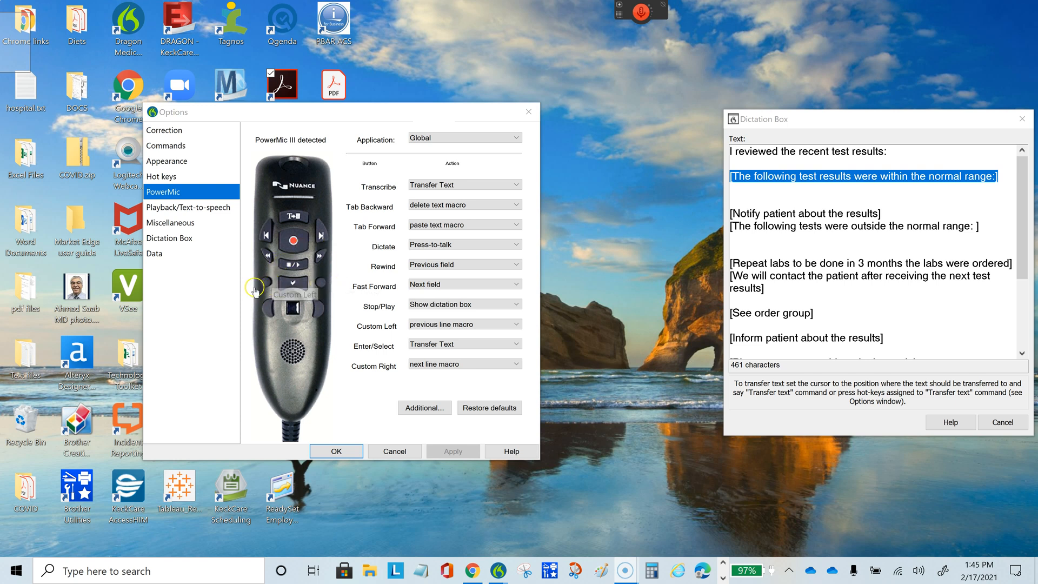
{"action": "mouse_move", "coordinate": [318, 284]}
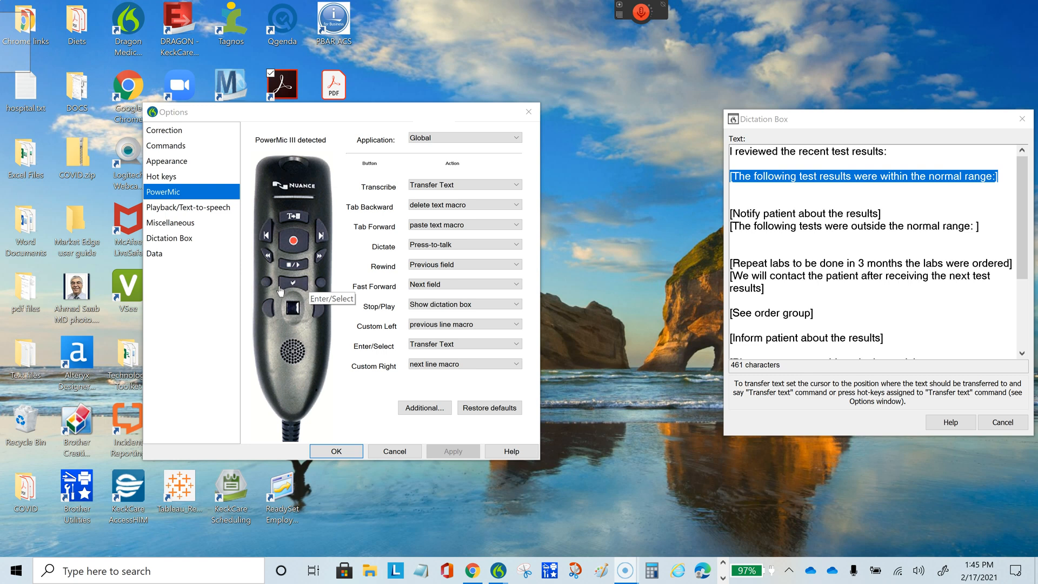
{"action": "mouse_move", "coordinate": [264, 237]}
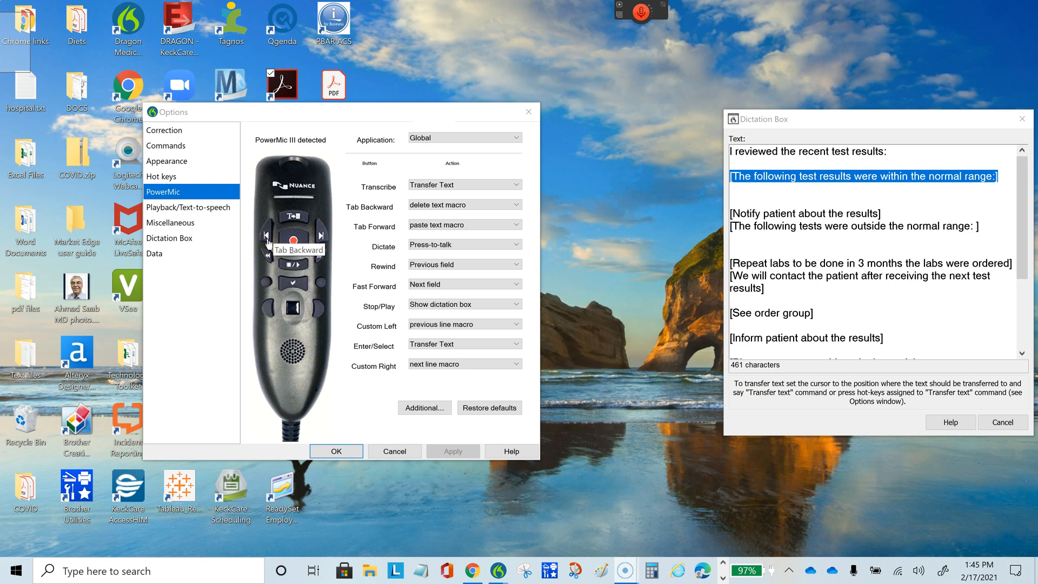
{"action": "mouse_move", "coordinate": [463, 206]}
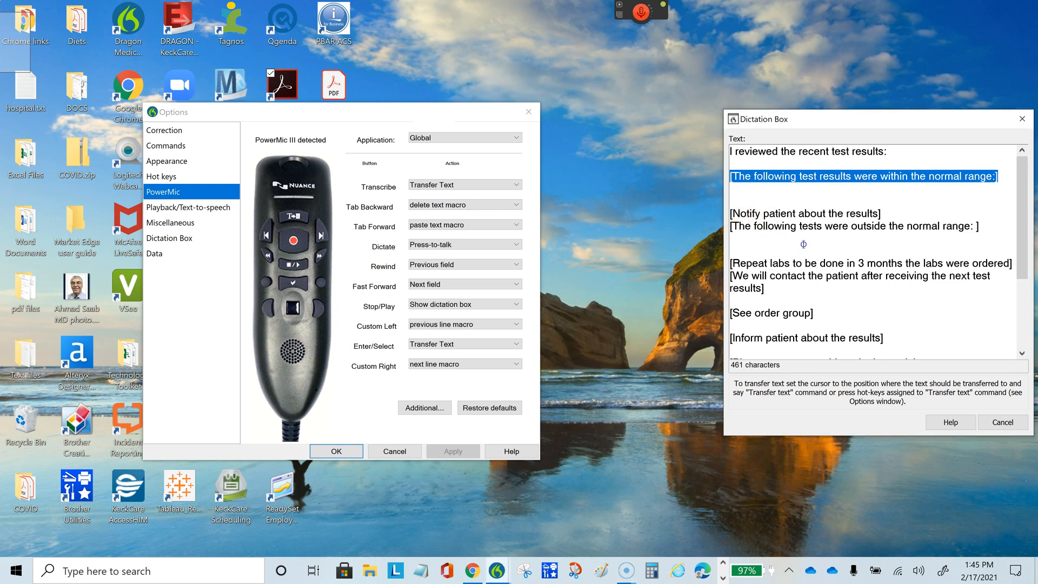
{"action": "mouse_move", "coordinate": [95, 427]}
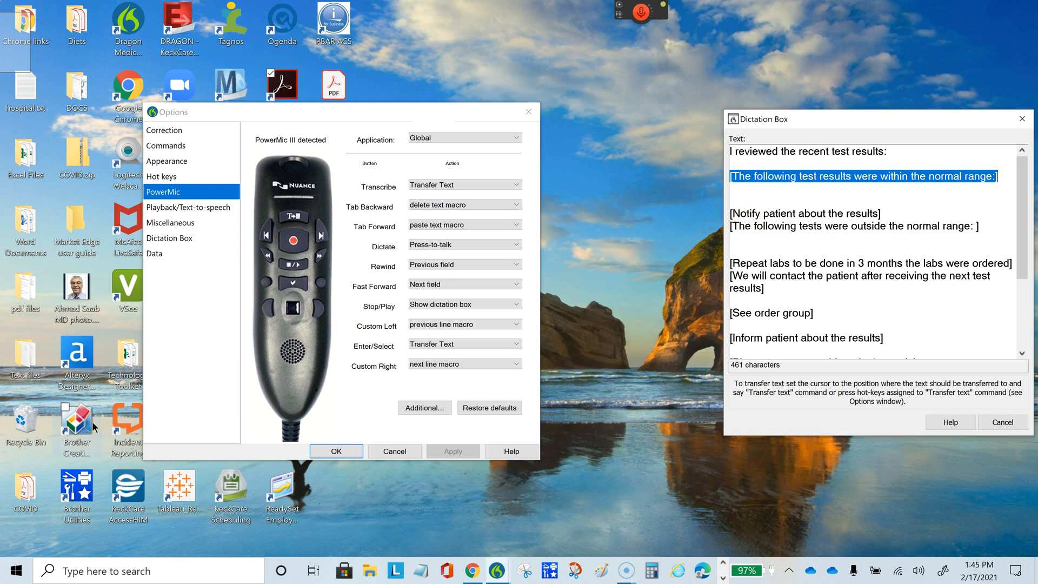
{"action": "mouse_move", "coordinate": [267, 242]}
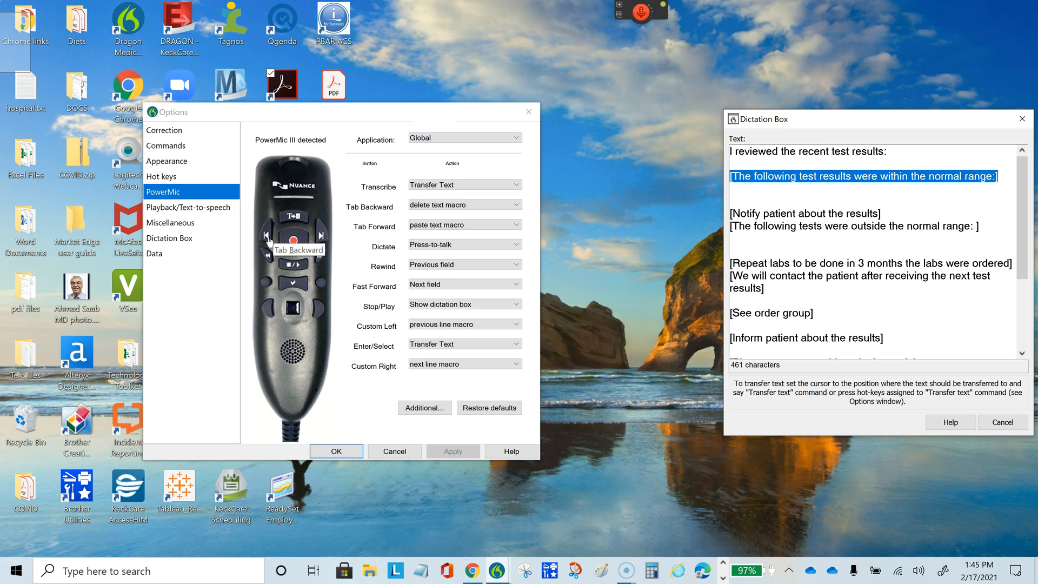
{"action": "mouse_move", "coordinate": [834, 312]}
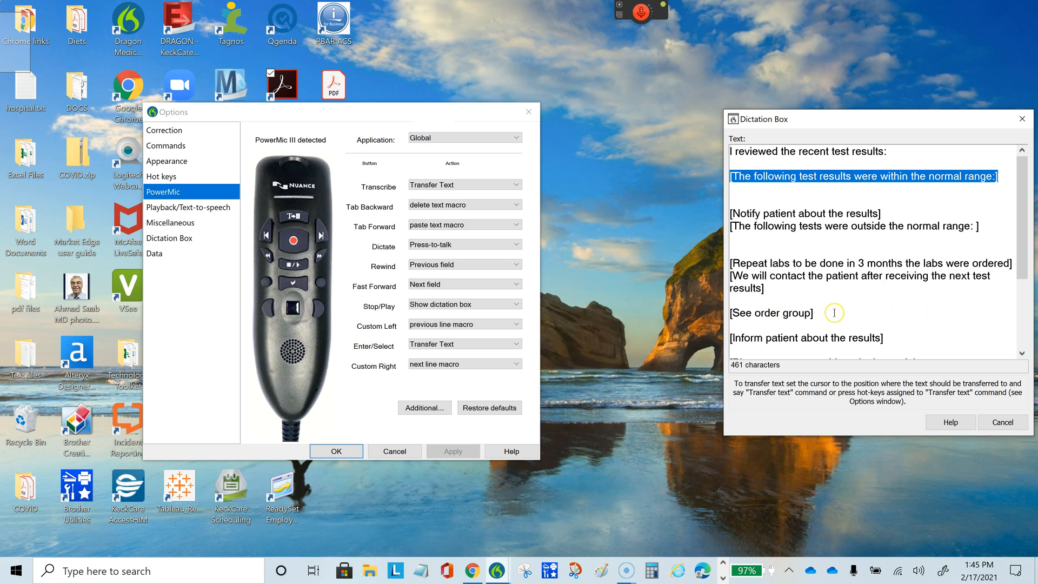
{"action": "mouse_move", "coordinate": [749, 258]}
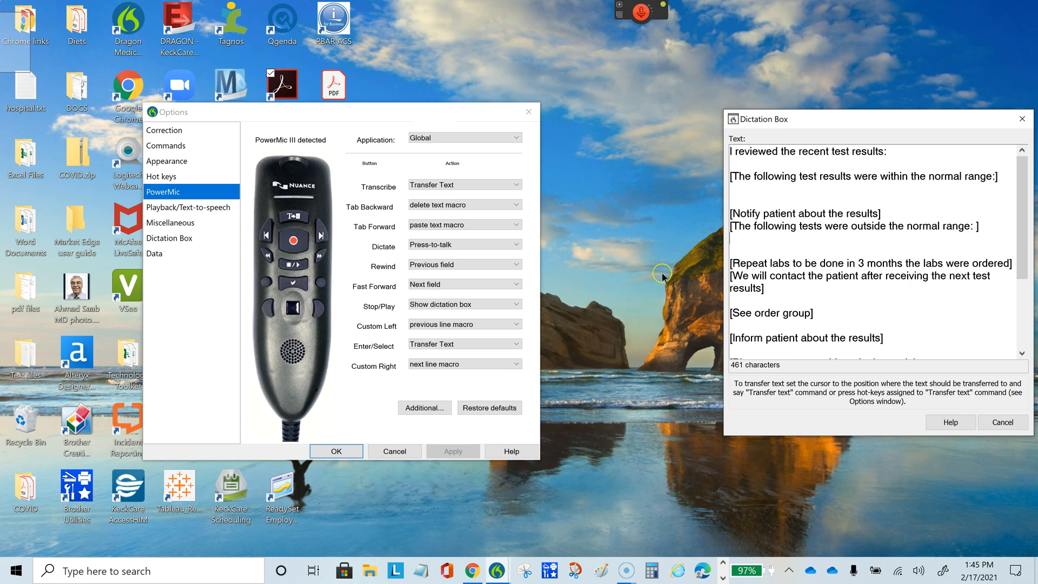
{"action": "mouse_move", "coordinate": [323, 243]}
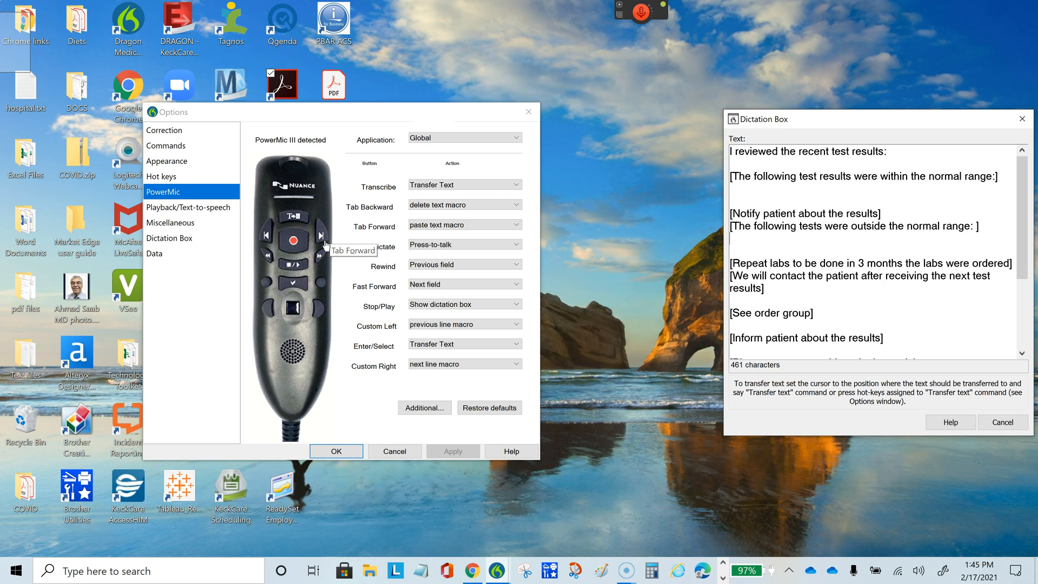
{"action": "mouse_move", "coordinate": [266, 284]}
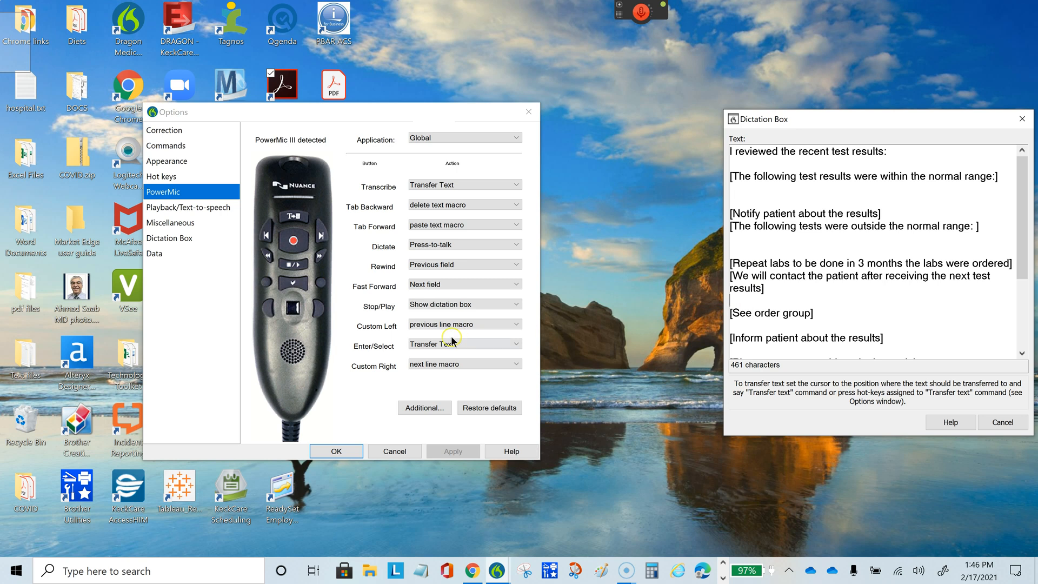
Switch the PowerMic Application dropdown from Global to DictationBox
{"action": "left_click", "coordinate": [464, 138]}
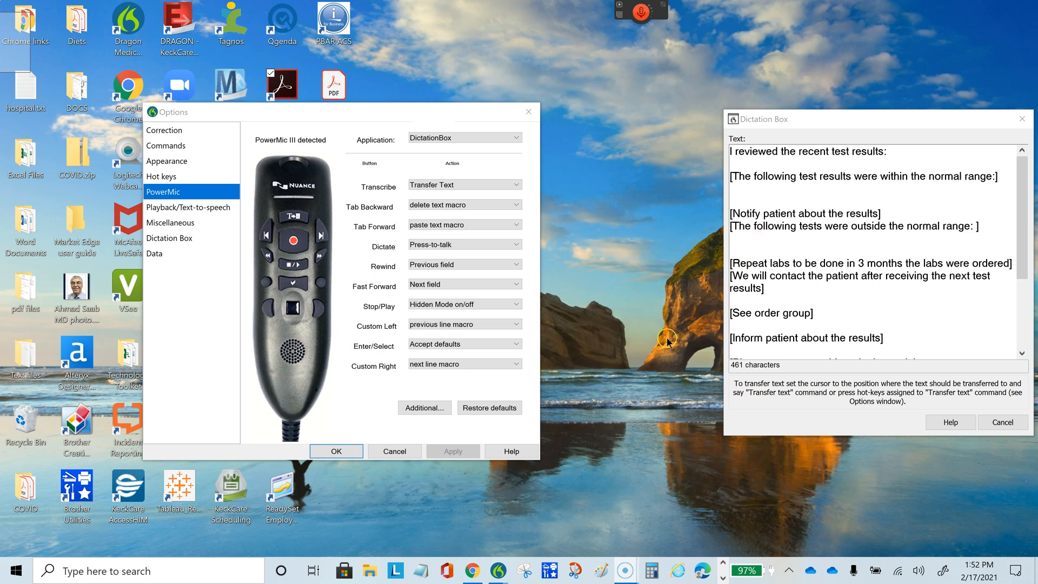
{"action": "mouse_move", "coordinate": [708, 336]}
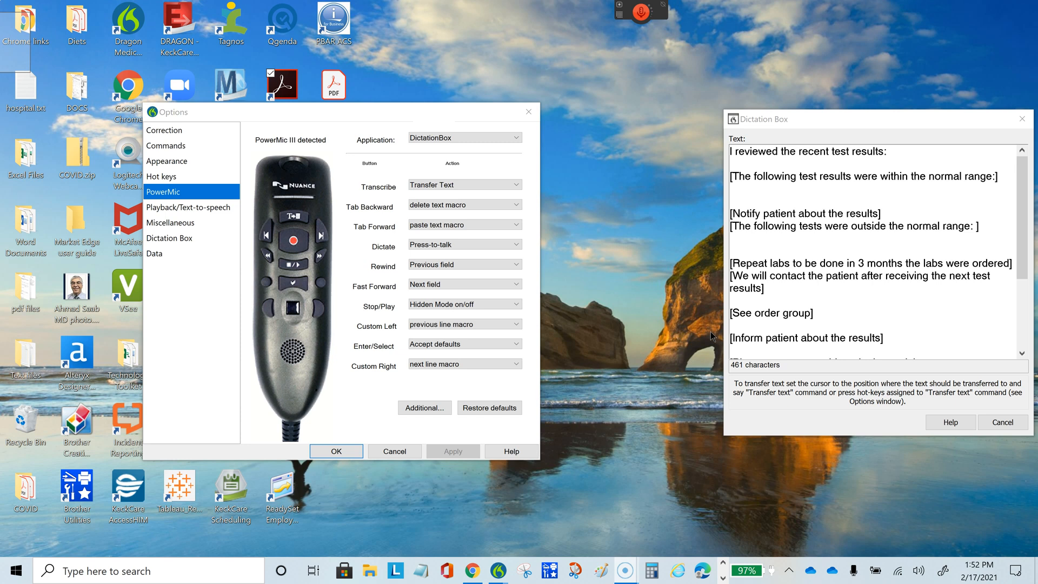
{"action": "mouse_move", "coordinate": [703, 531]}
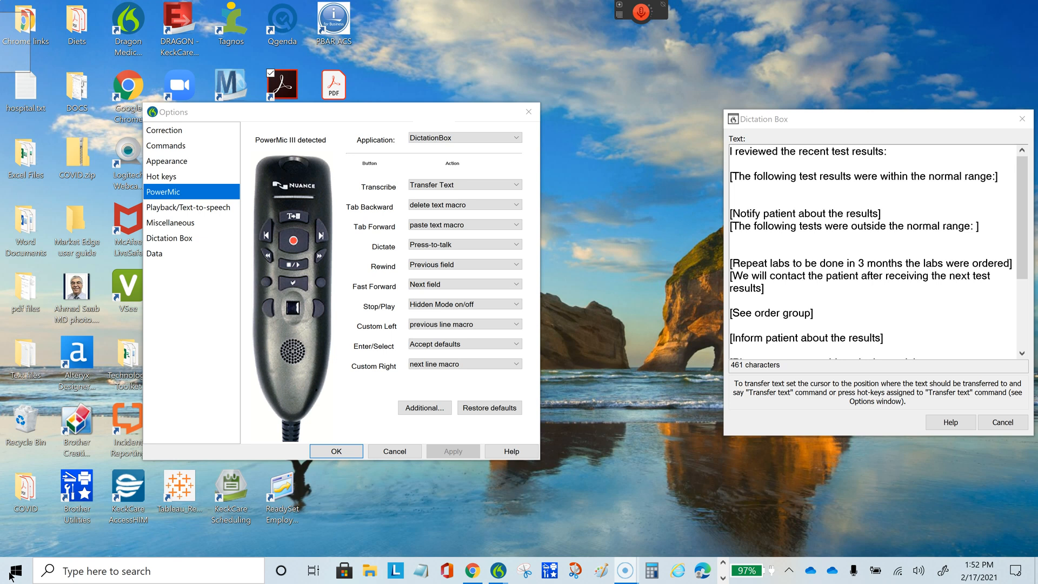
{"action": "mouse_move", "coordinate": [783, 280]}
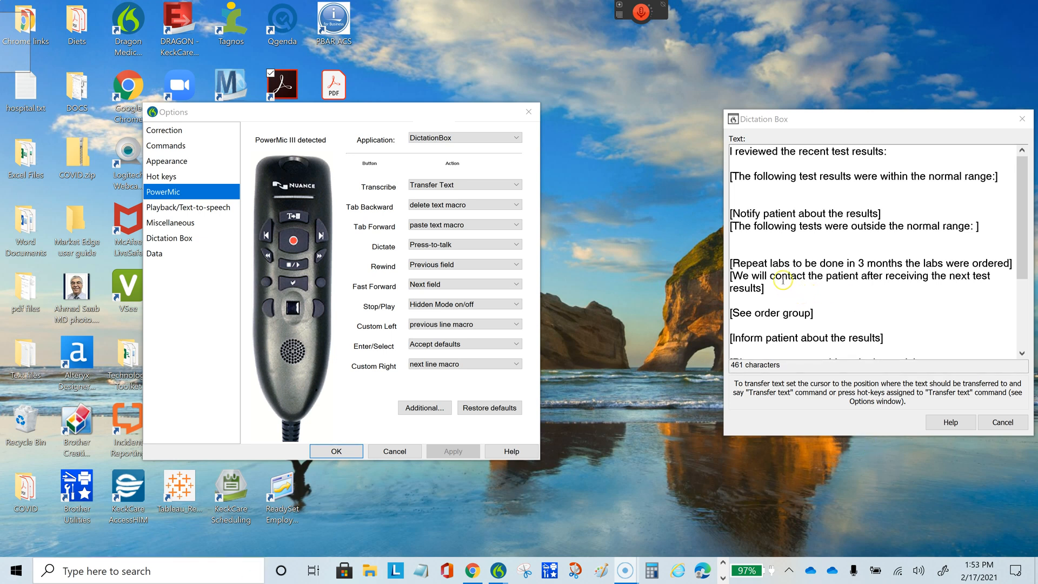